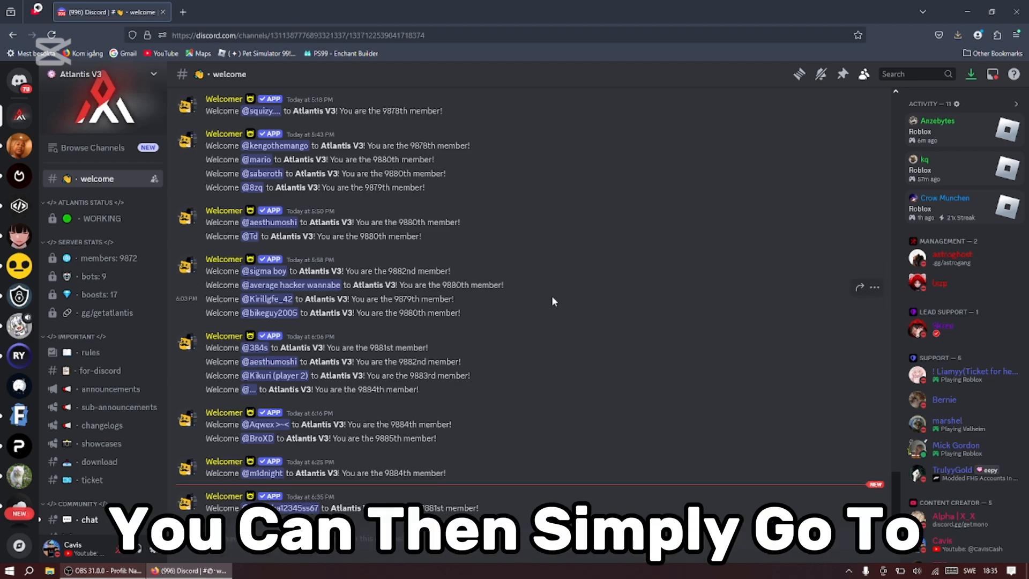
# Reach the Atlantis server's #download channel and follow its gofile download link.
pyautogui.click(99, 460)
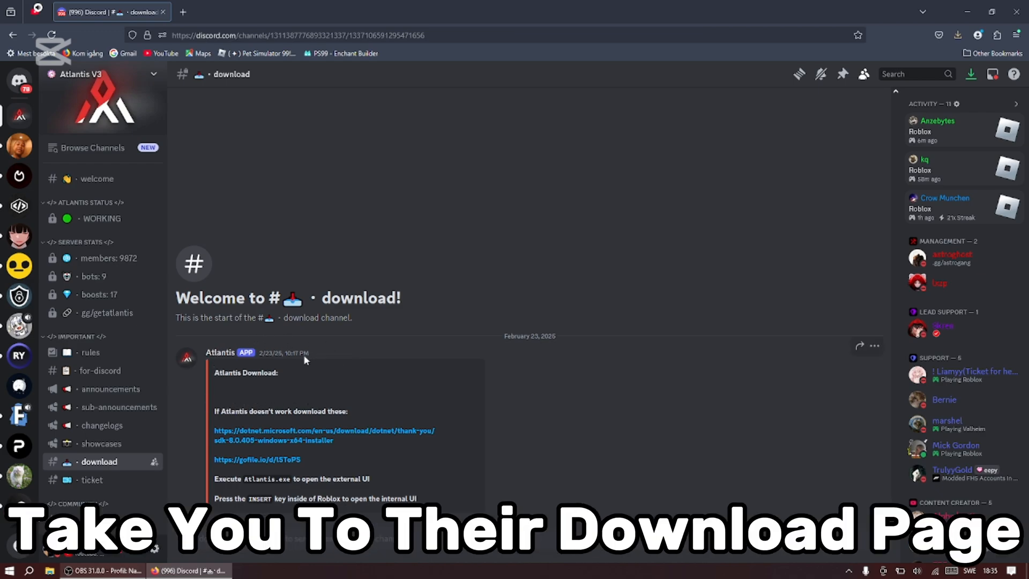
pyautogui.click(257, 460)
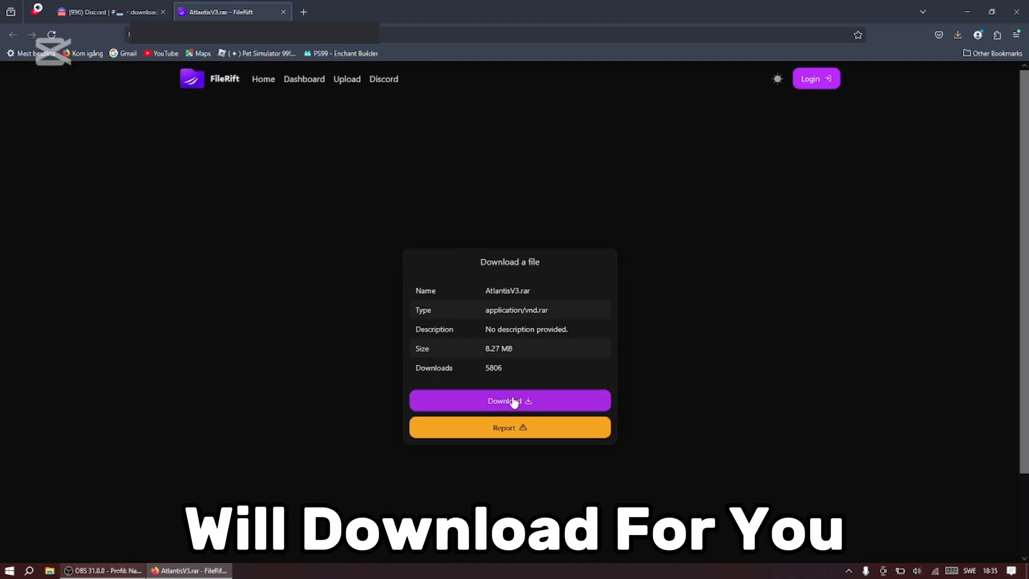
# Download AtlantisV3.rar from the FileRift page.
pyautogui.click(509, 401)
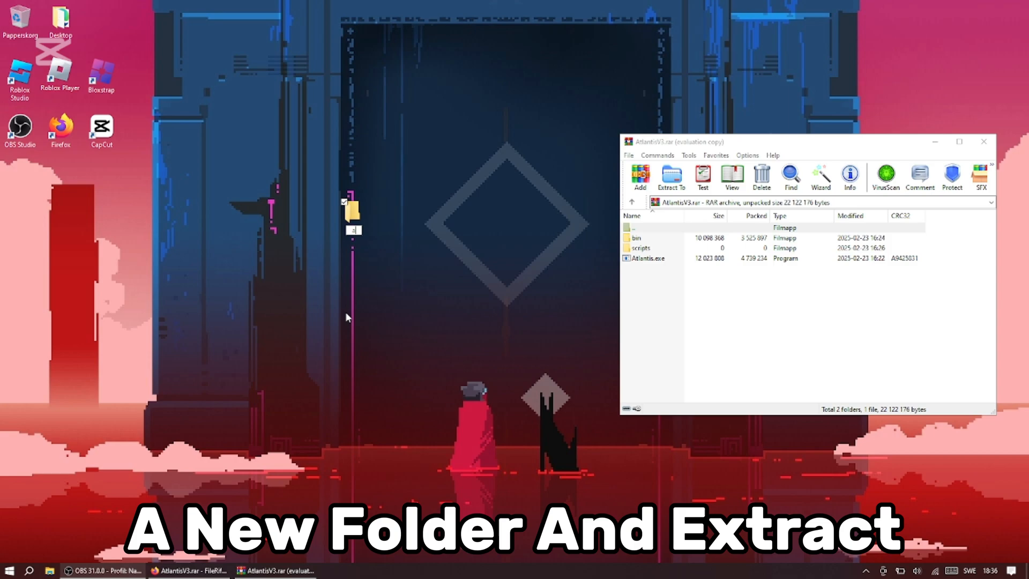
# Extract the archive into a new 'atlantis' folder and launch Atlantis.exe.
pyautogui.write('atlantis')
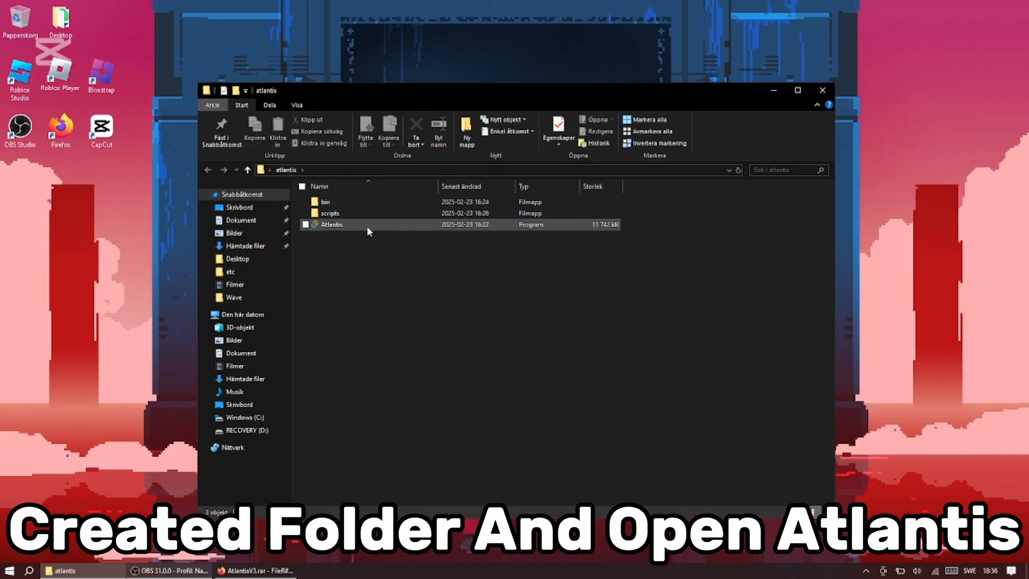
pyautogui.doubleClick(331, 224)
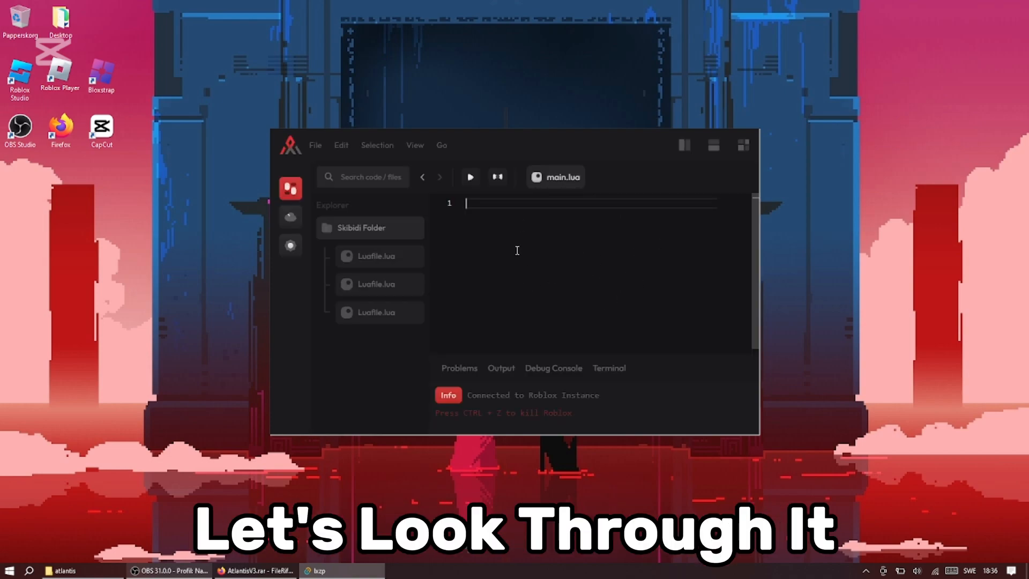
# Write print("hello world") in main.lua, then browse the Scripts hub.
pyautogui.write('print("hell")')
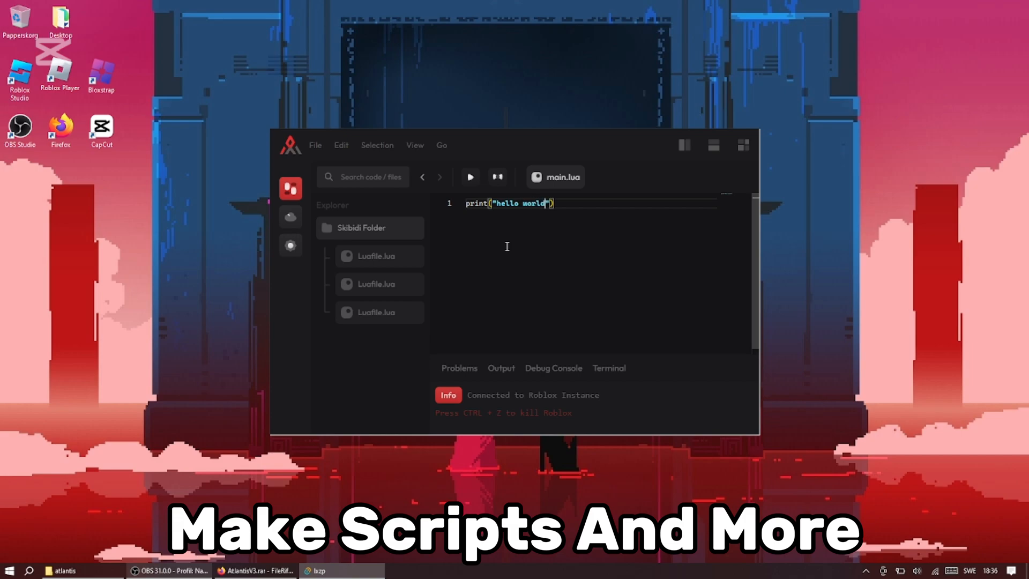
pyautogui.click(290, 216)
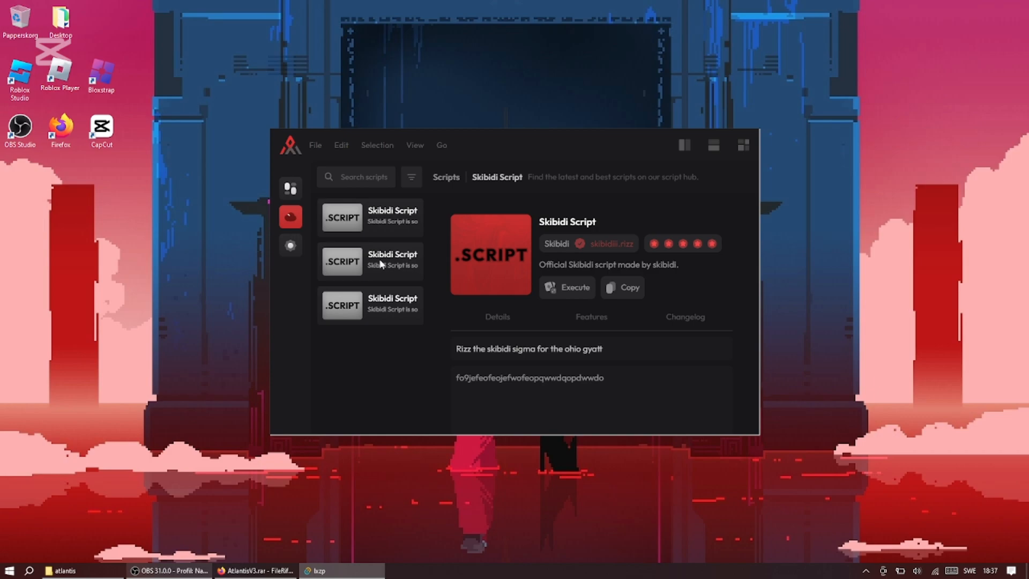
pyautogui.click(290, 244)
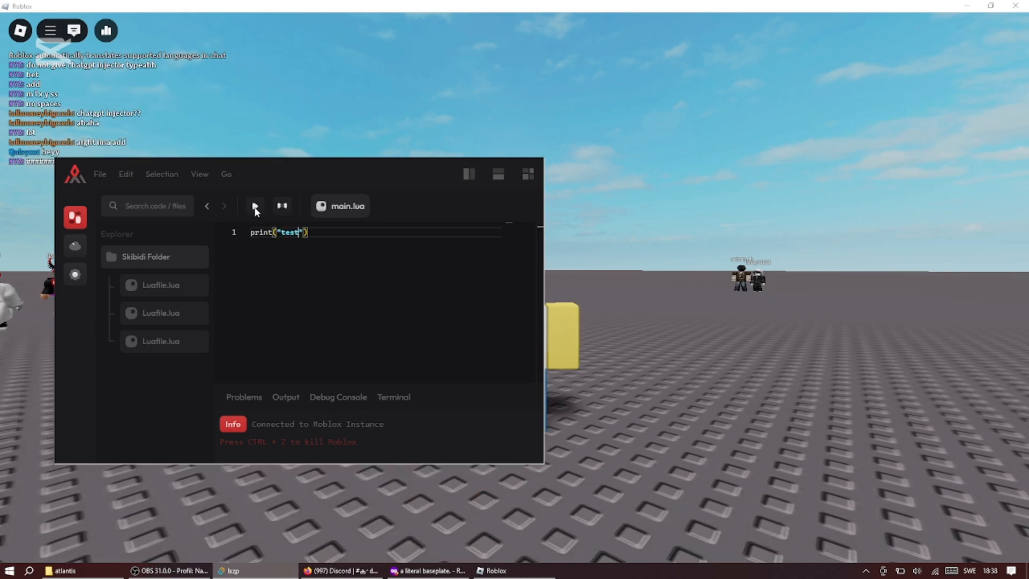
# Execute the print("test") script in the connected Roblox game.
pyautogui.click(255, 205)
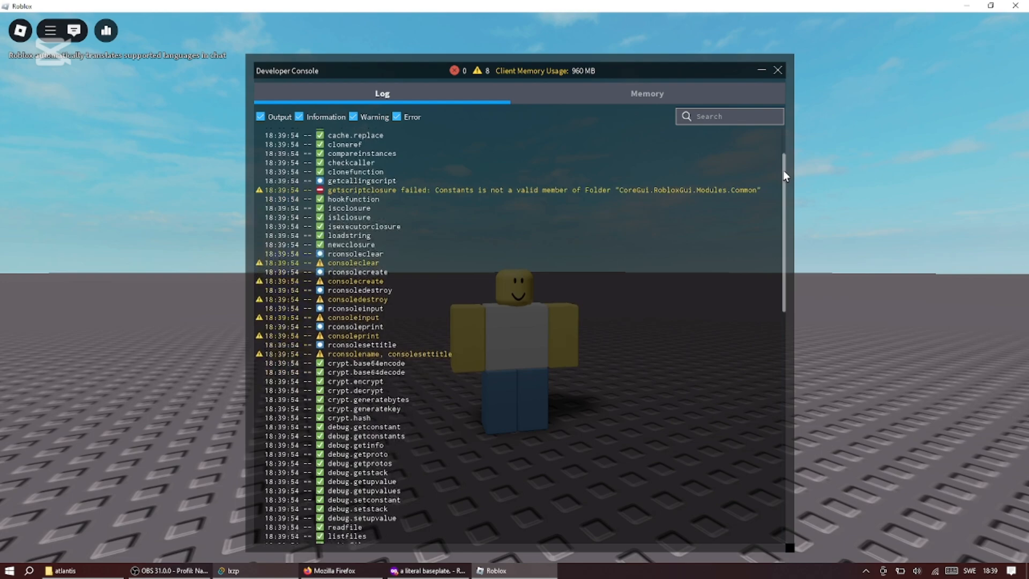
# Scroll through the Developer Console function-check log and close the console.
pyautogui.scroll(-3)
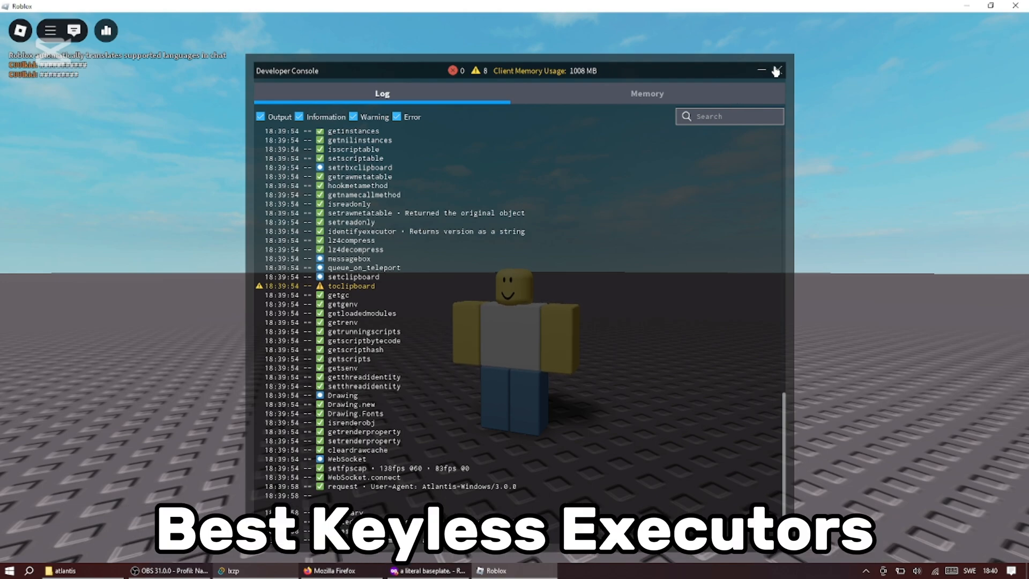
pyautogui.click(776, 70)
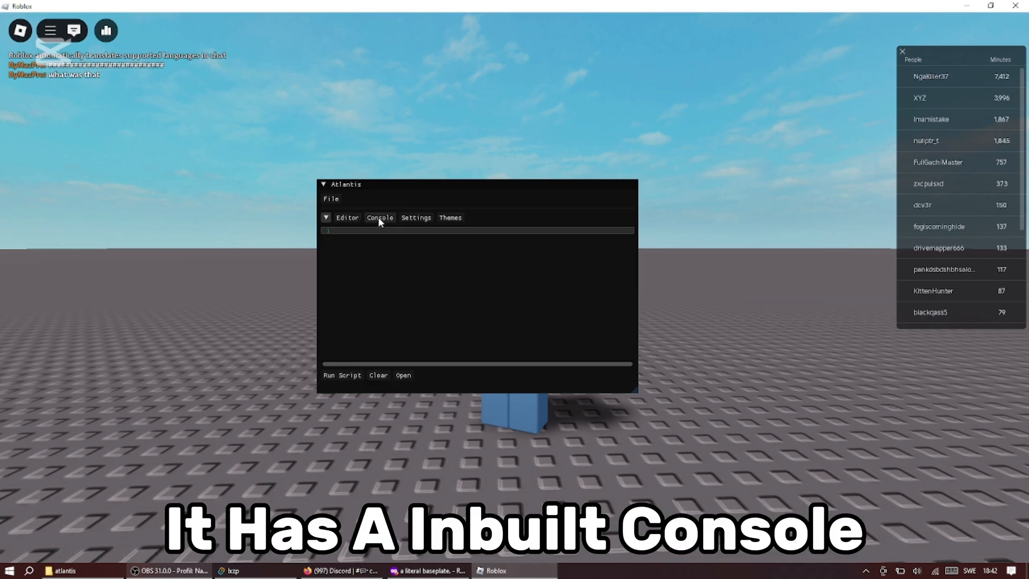
# Check the menu toggle keybind, raise Font Scaling to about 0.867, and return to Editor.
pyautogui.click(326, 217)
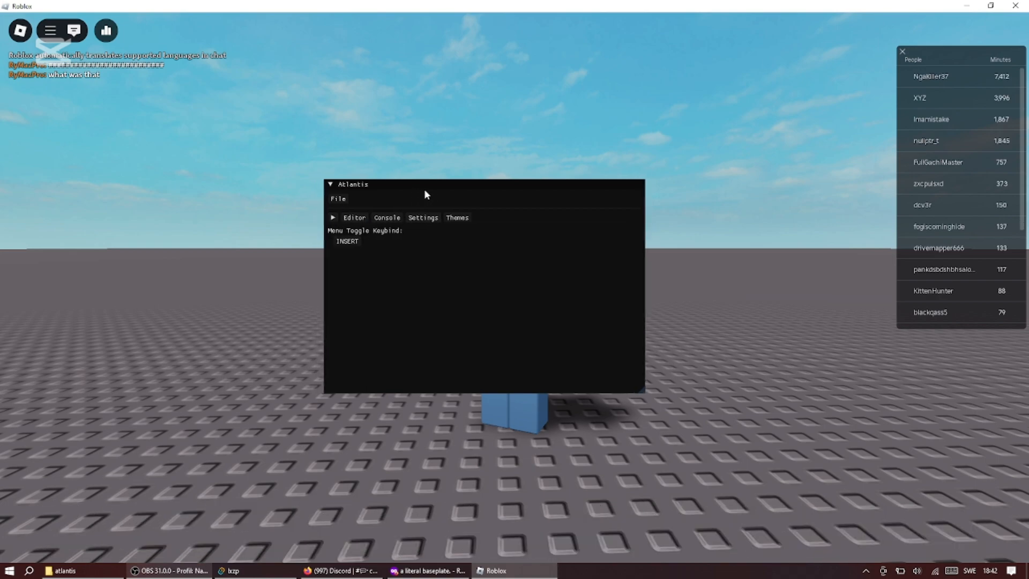
pyautogui.click(457, 218)
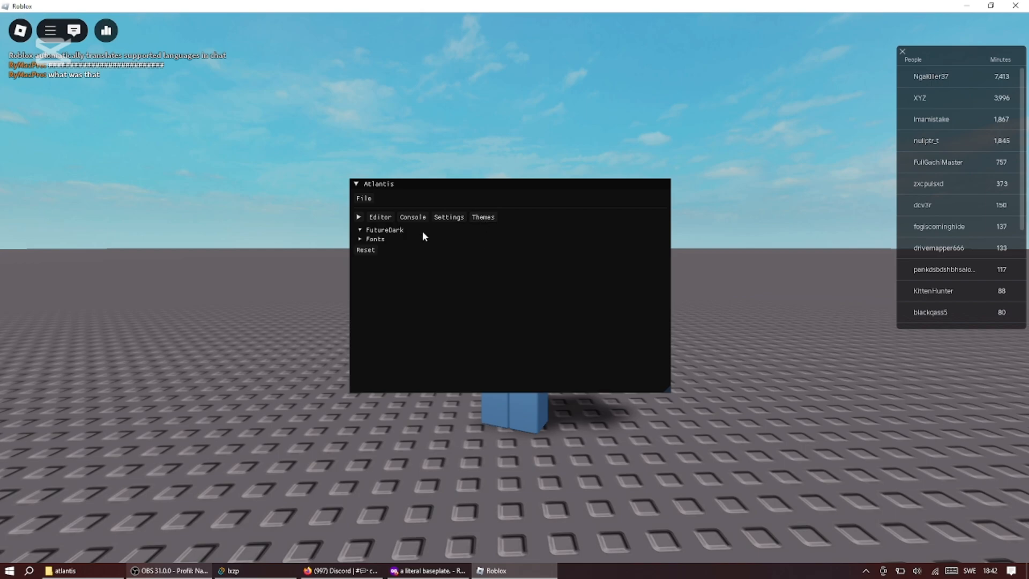
pyautogui.click(375, 239)
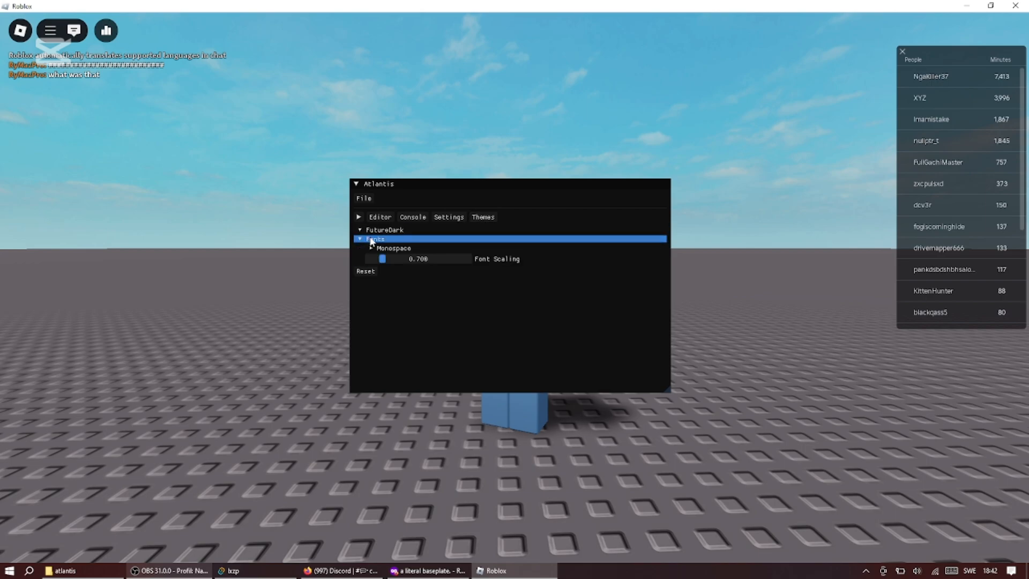
pyautogui.moveTo(382, 258); pyautogui.dragTo(393, 259)
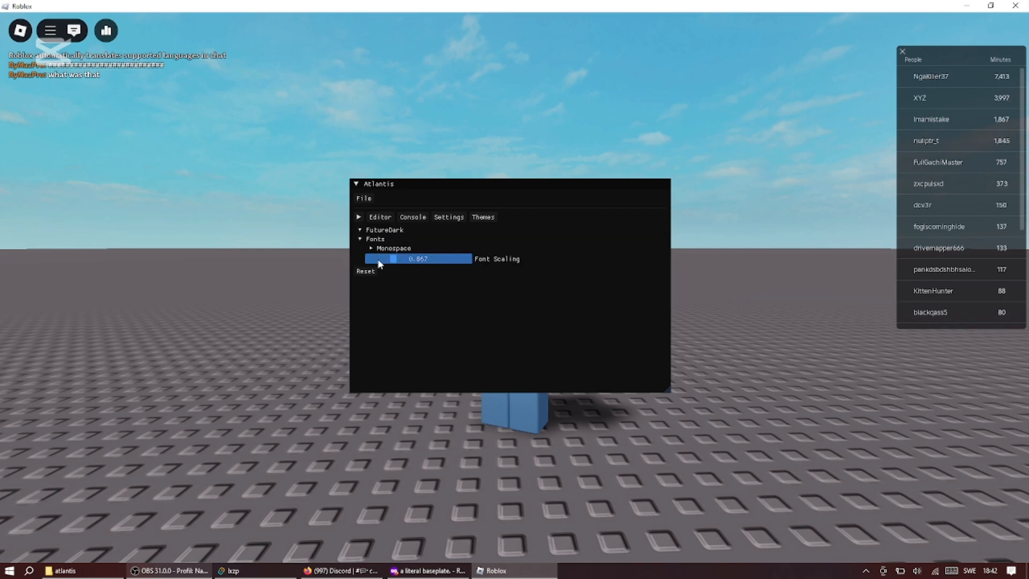
pyautogui.click(380, 216)
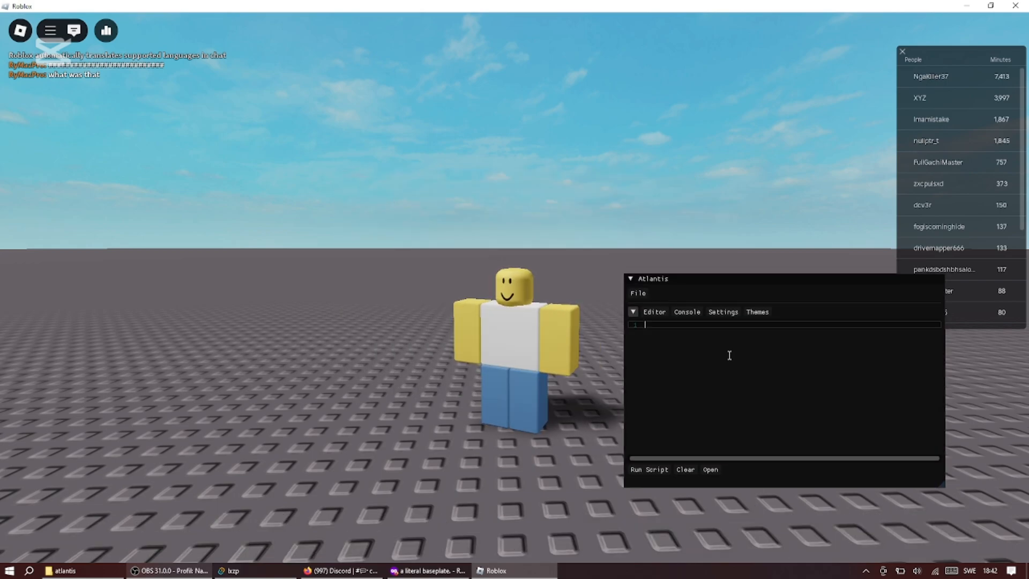
# Run print("test") from the in-game Atlantis editor via Run Script.
pyautogui.write('print("test")')
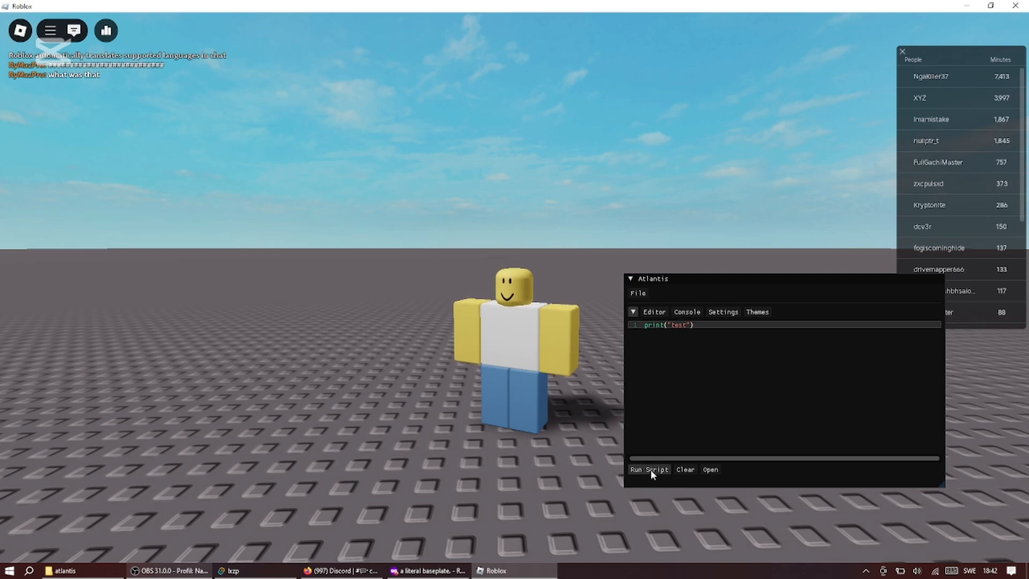
pyautogui.click(649, 469)
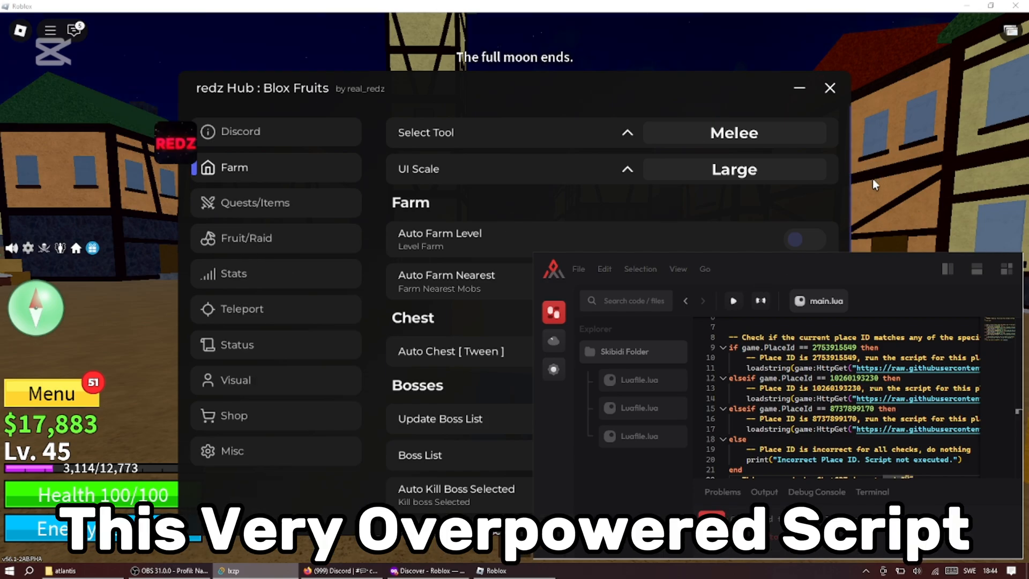
# Expand redz Hub's UI Scale dropdown showing Small, Medium, Large and Bigger.
pyautogui.click(733, 168)
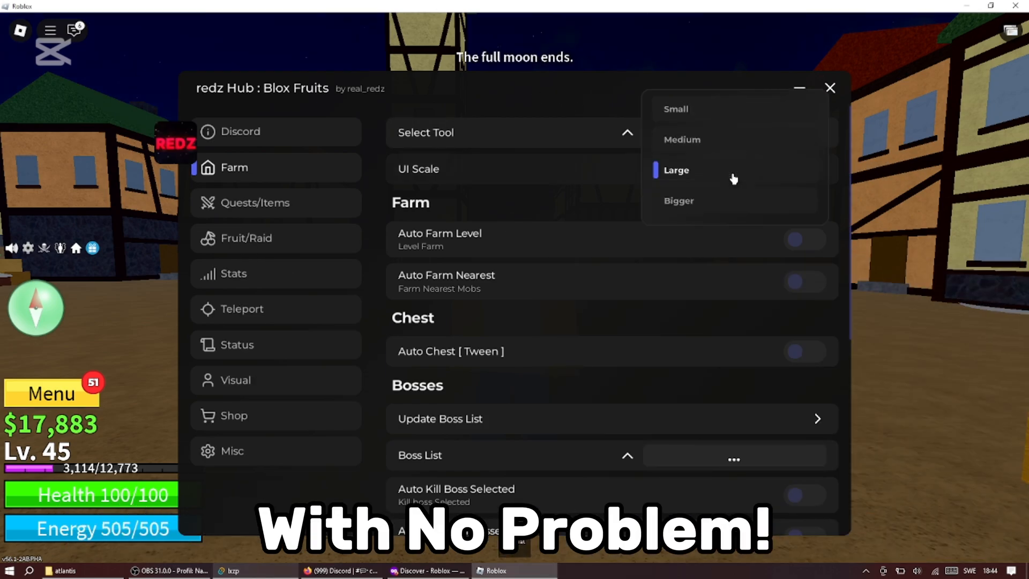